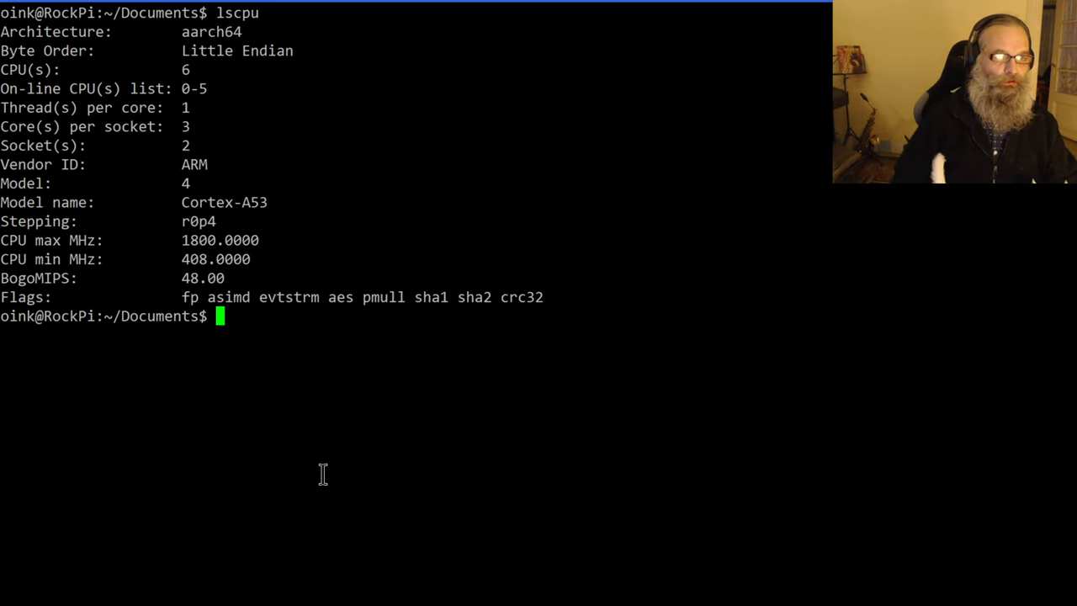
Step: List the Documents folder with ls -l to show the Verus CLI arm64 archive
{"action": "double_click", "coordinate": [191, 31]}
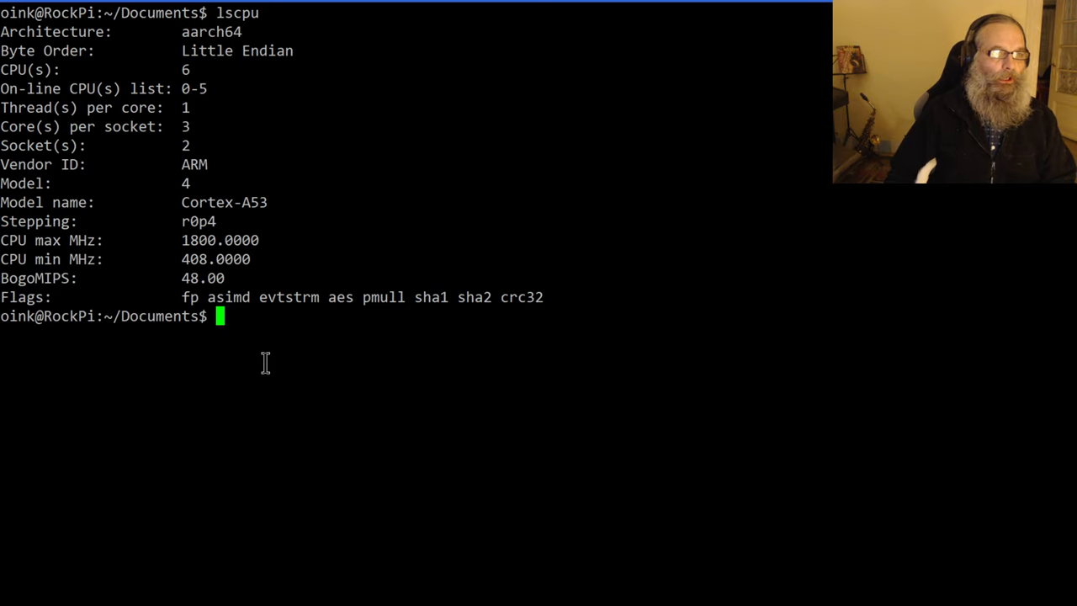
{"action": "type", "text": "ls -la"}
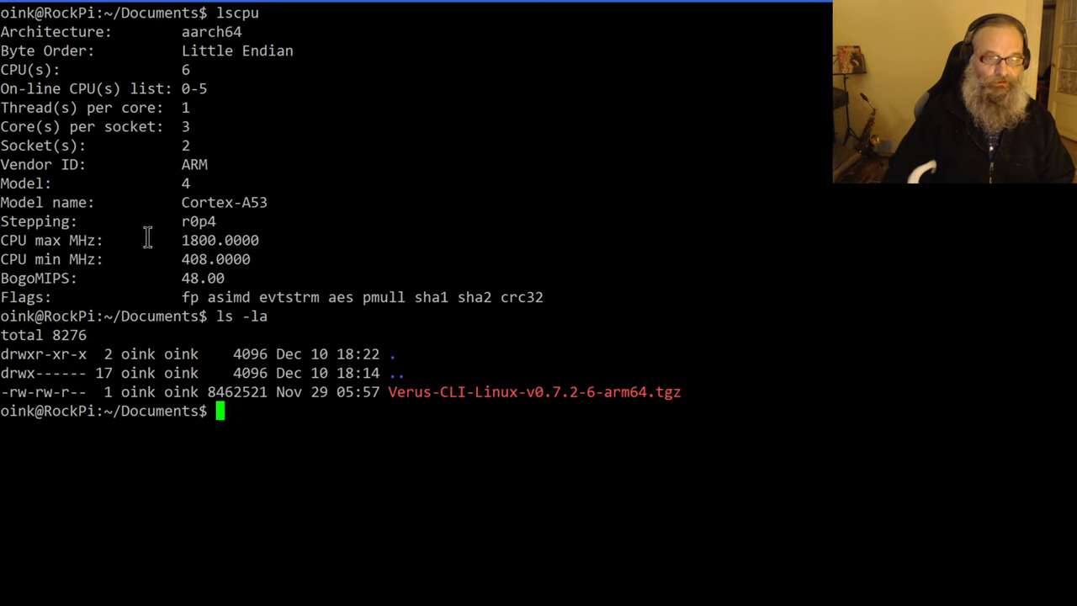
Step: Extract Verus-CLI-Linux-v0.7.2-6-arm64.tgz and display its .tar.gz.signature.txt contents
{"action": "type", "text": "tar -xvf Verus-CLI-Linux-v0.7.2-6-arm64.tgz"}
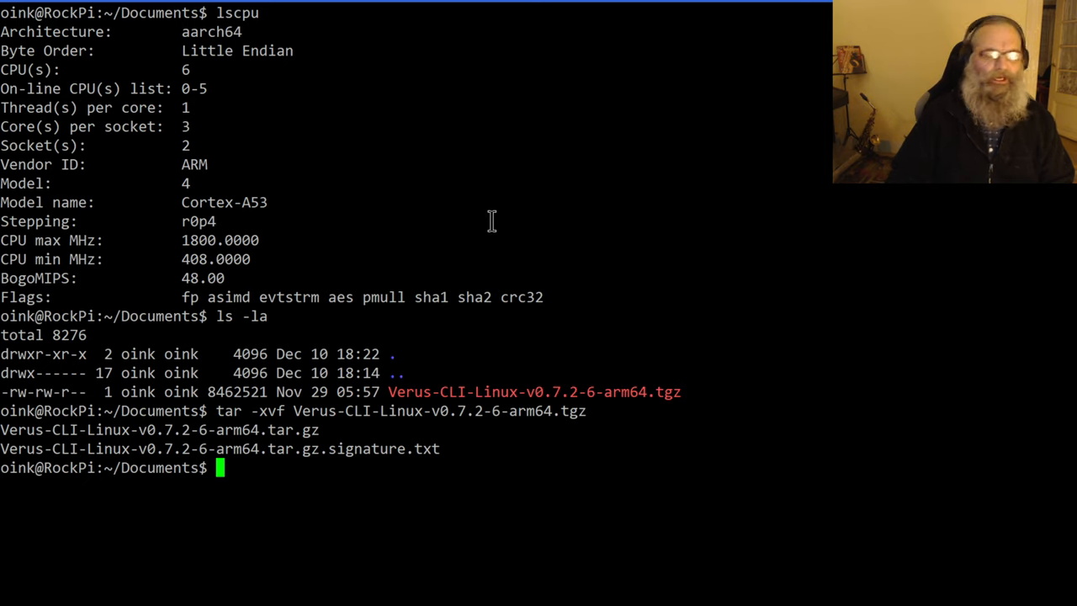
{"action": "mouse_move", "coordinate": [606, 238]}
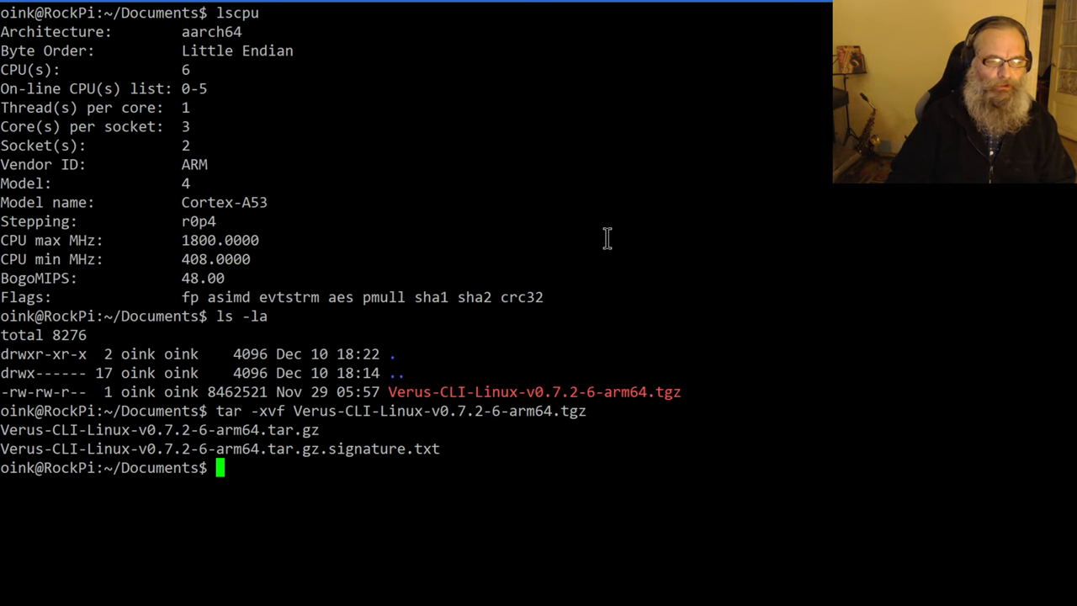
{"action": "type", "text": "cat Verus-CLI-Linux-v0.7.2-6-arm64.tar.gz.signature.txt"}
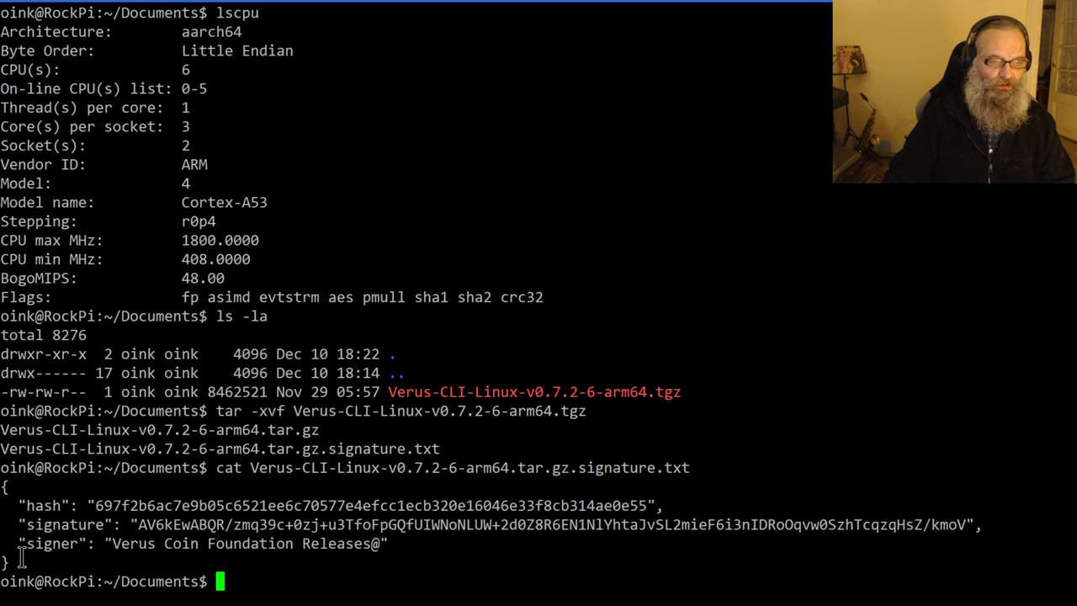
{"action": "mouse_move", "coordinate": [601, 570]}
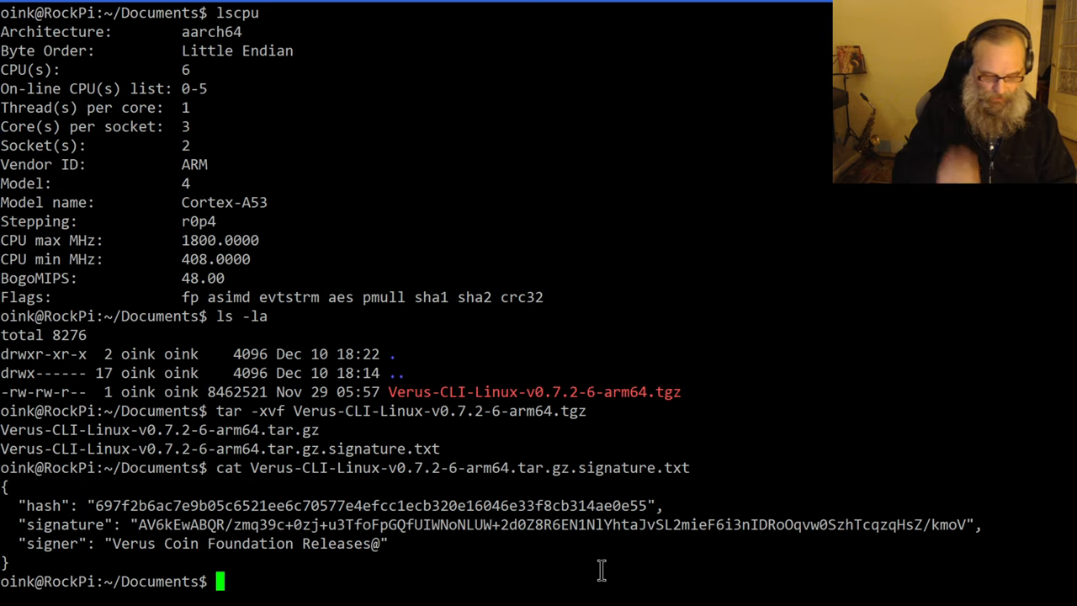
Step: Enter 'verus verifyfile' at the prompt, showing its address, signature and filename usage
{"action": "type", "text": "ve"}
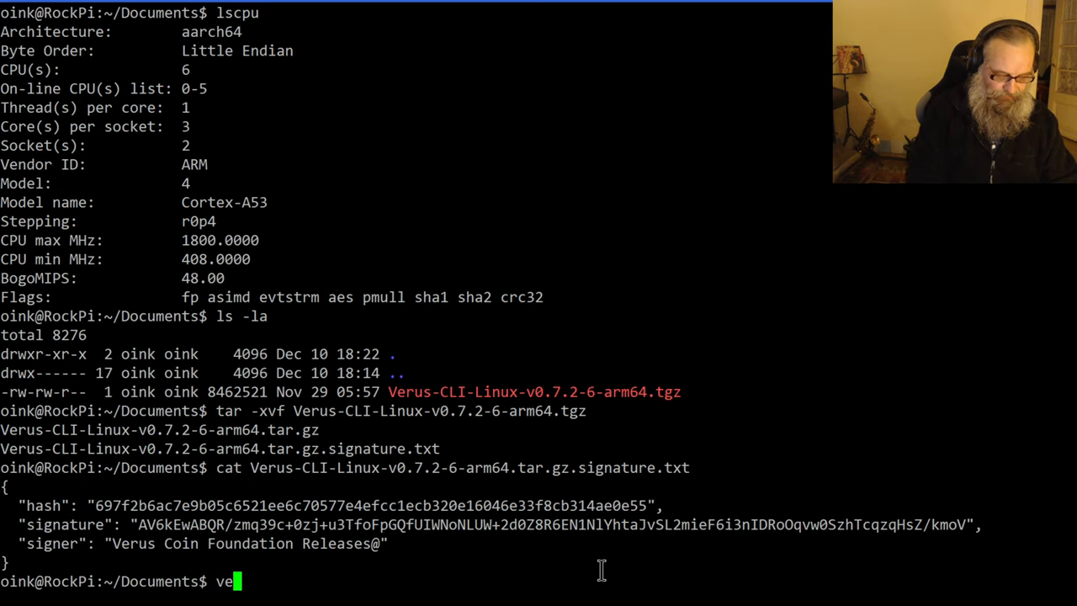
{"action": "type", "text": "rus"}
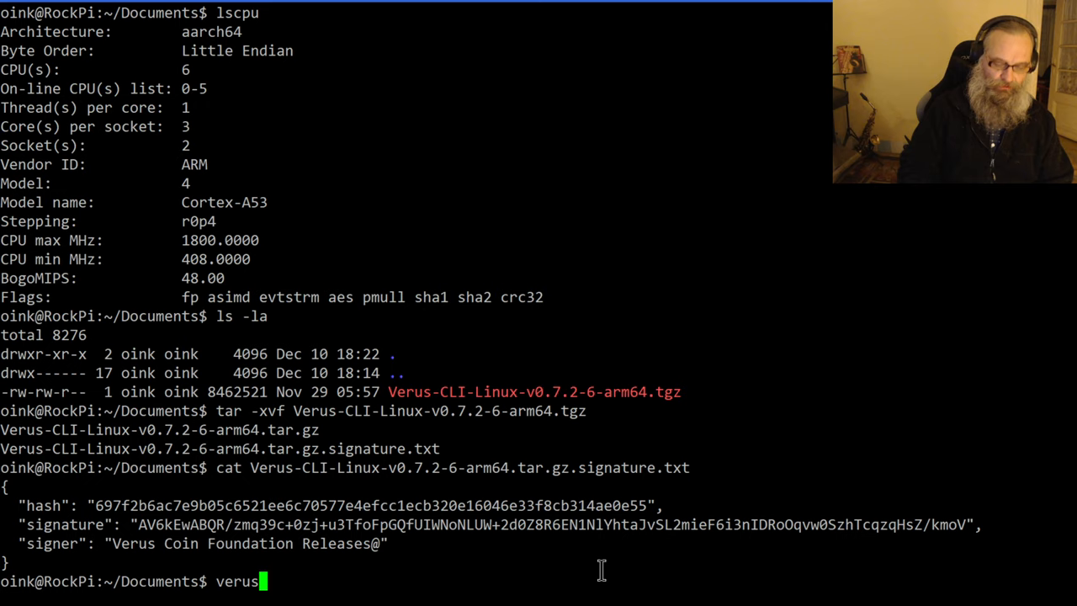
{"action": "type", "text": "./"}
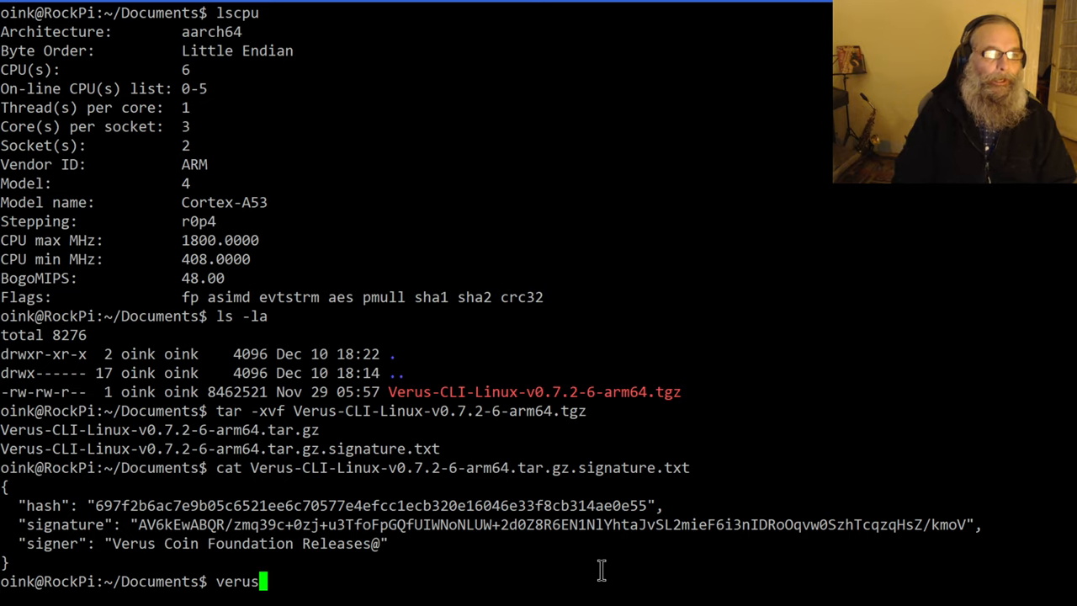
{"action": "type", "text": "\" \""}
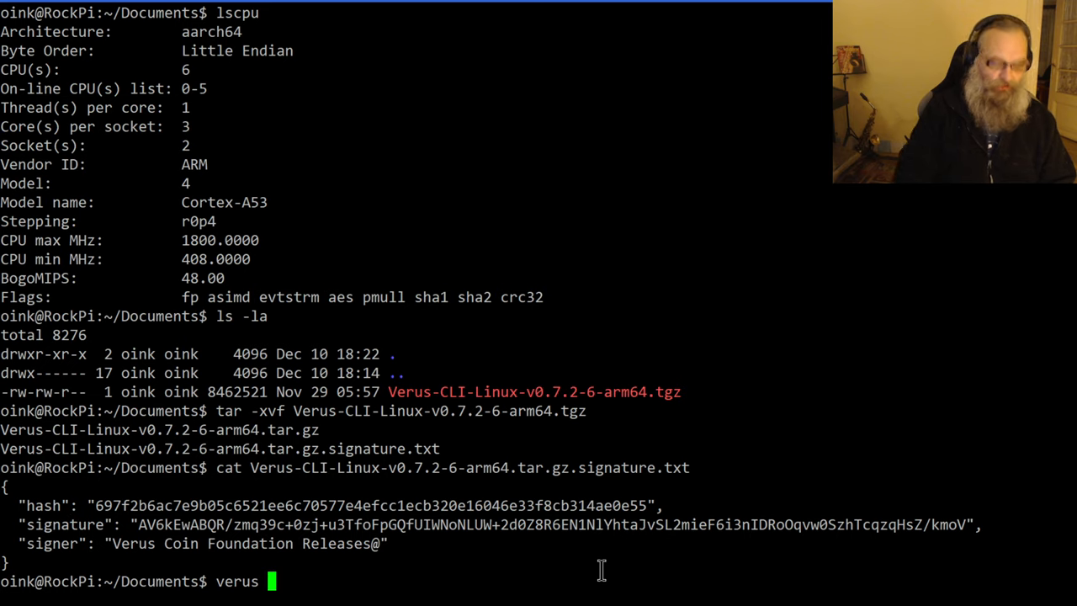
{"action": "type", "text": "veri"}
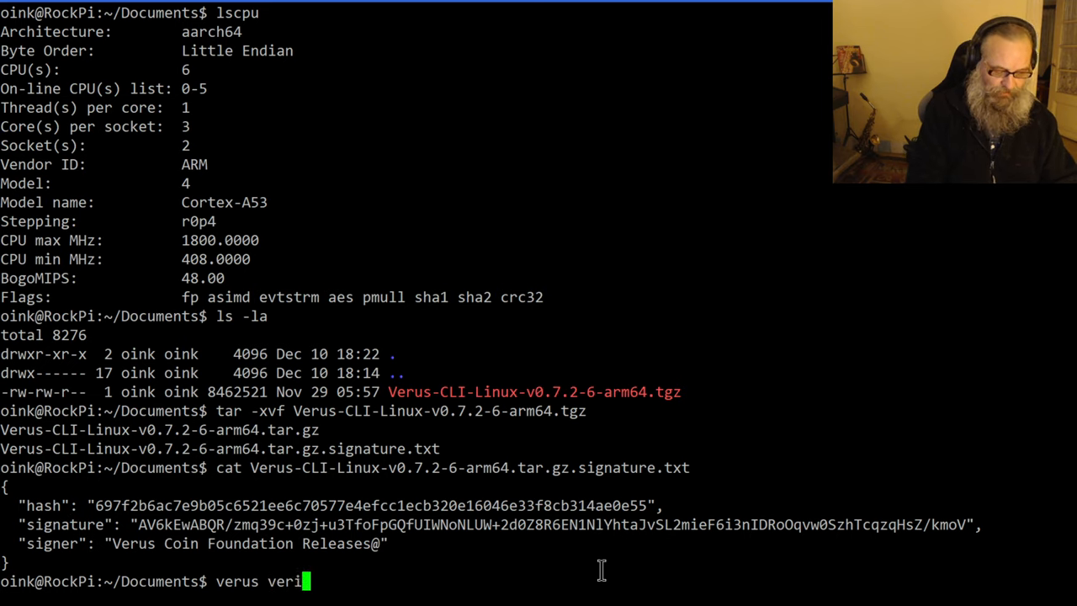
{"action": "type", "text": "fyfile"}
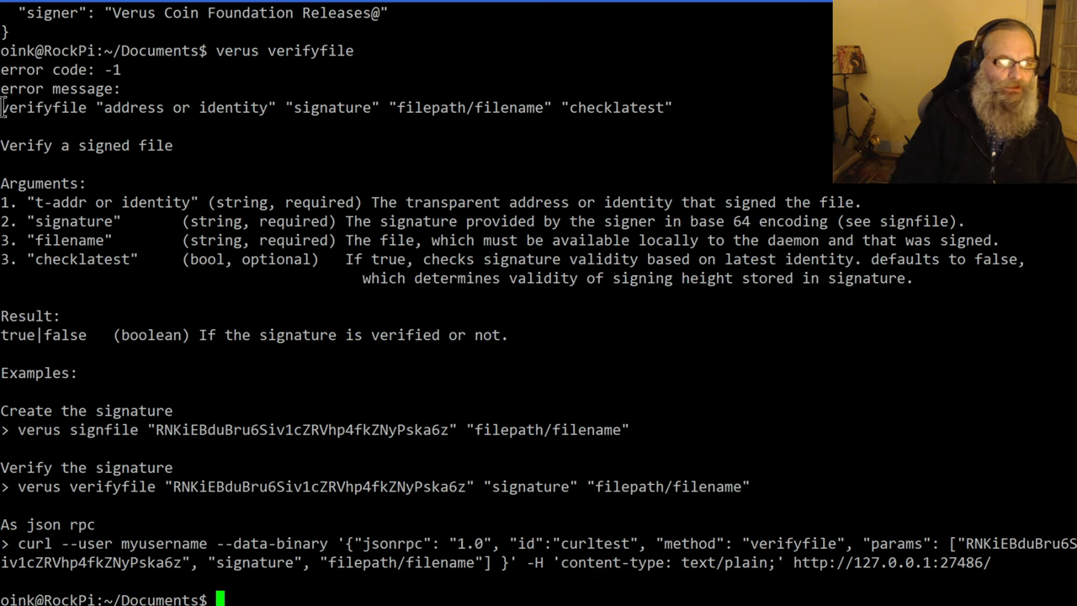
Step: Highlight the verifyfile usage line's address, signature and filename arguments for reference
{"action": "left_click_drag", "start_coordinate": [0, 107], "coordinate": [282, 107]}
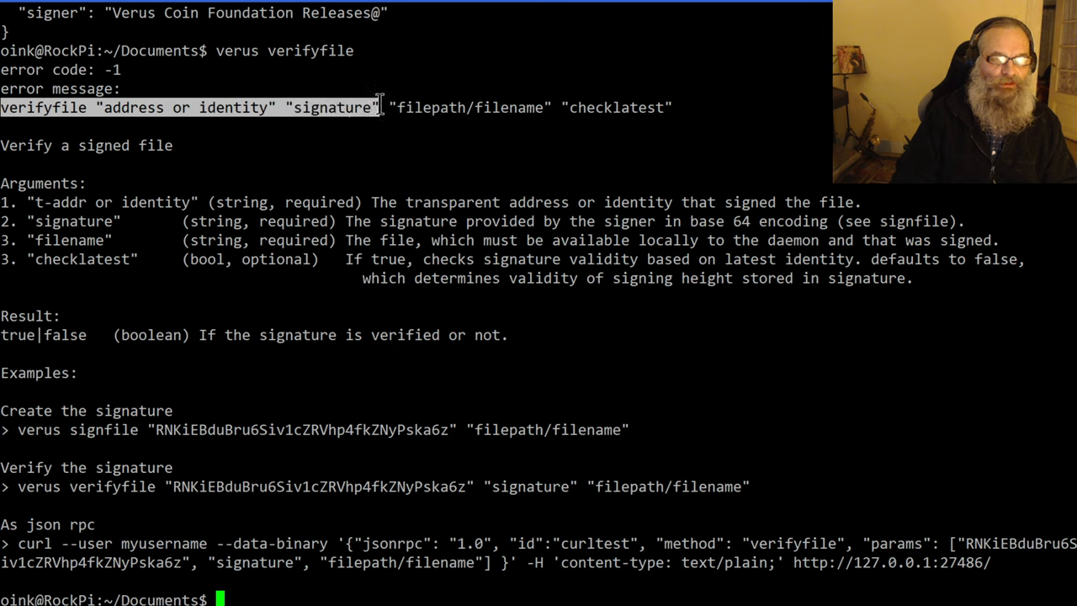
{"action": "left_click_drag", "start_coordinate": [383, 107], "coordinate": [559, 107]}
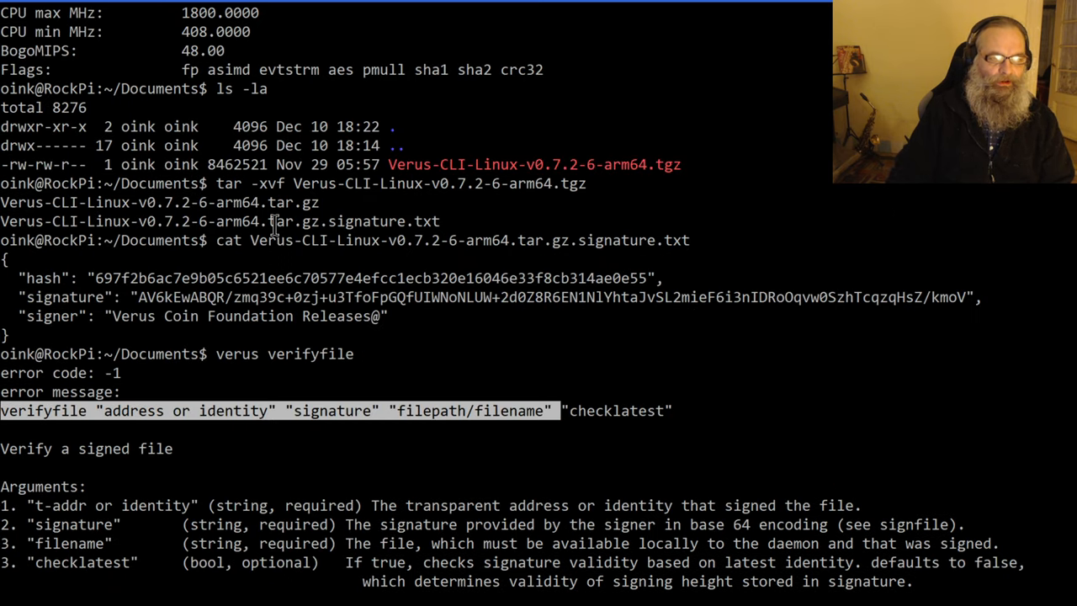
{"action": "mouse_move", "coordinate": [96, 393]}
{"action": "type", "text": "verus verifyfile"}
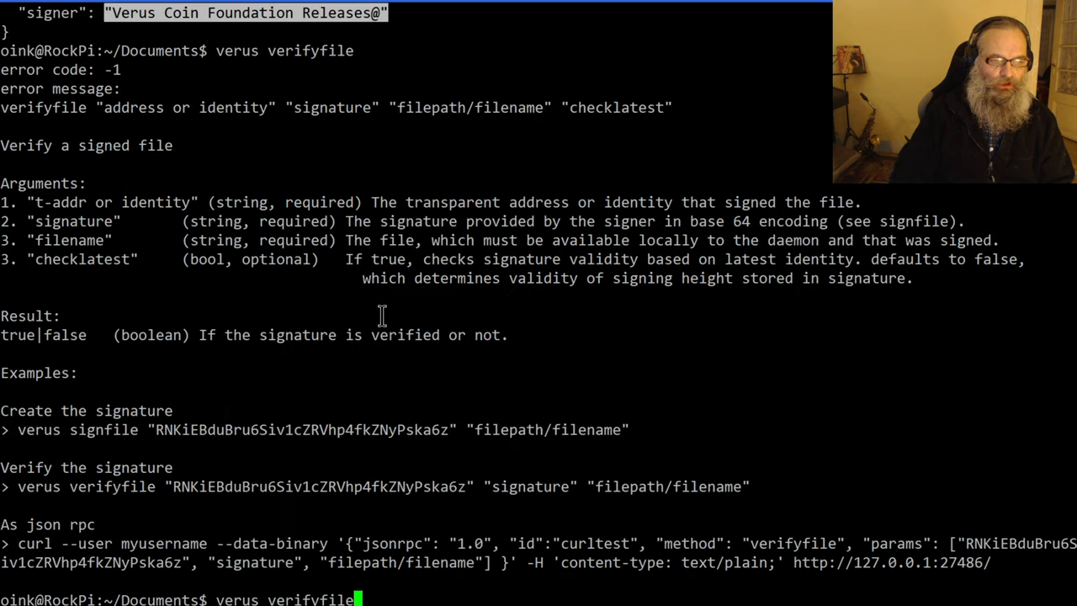
Step: Add "Verus Coin Foundation Releases@" as the verifyfile signer argument
{"action": "type", "text": "\"Verus Coin Foundation Releases@\""}
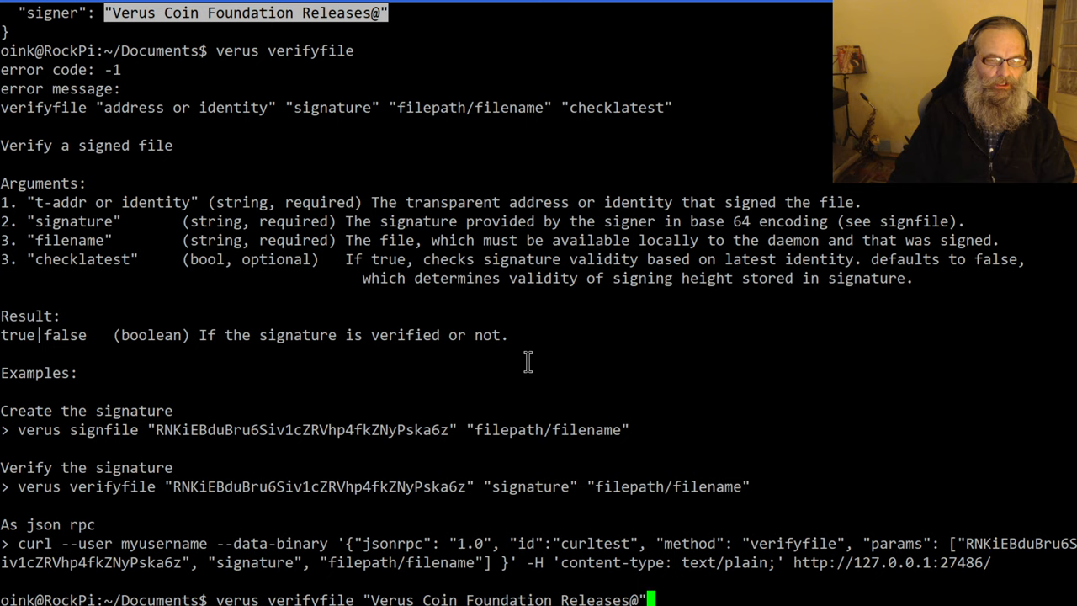
{"action": "mouse_move", "coordinate": [705, 405]}
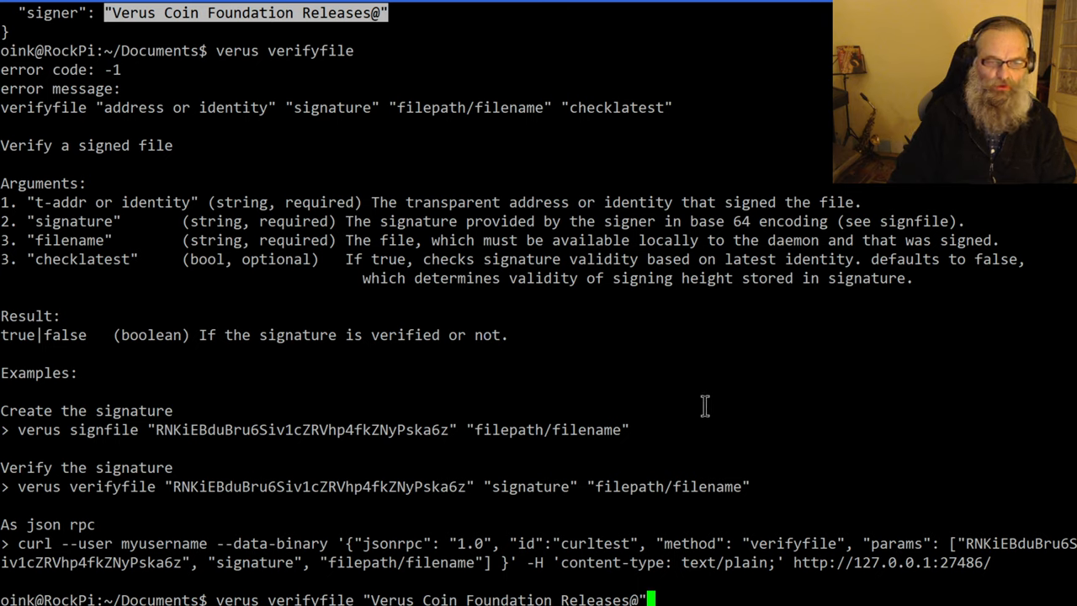
{"action": "mouse_move", "coordinate": [553, 414]}
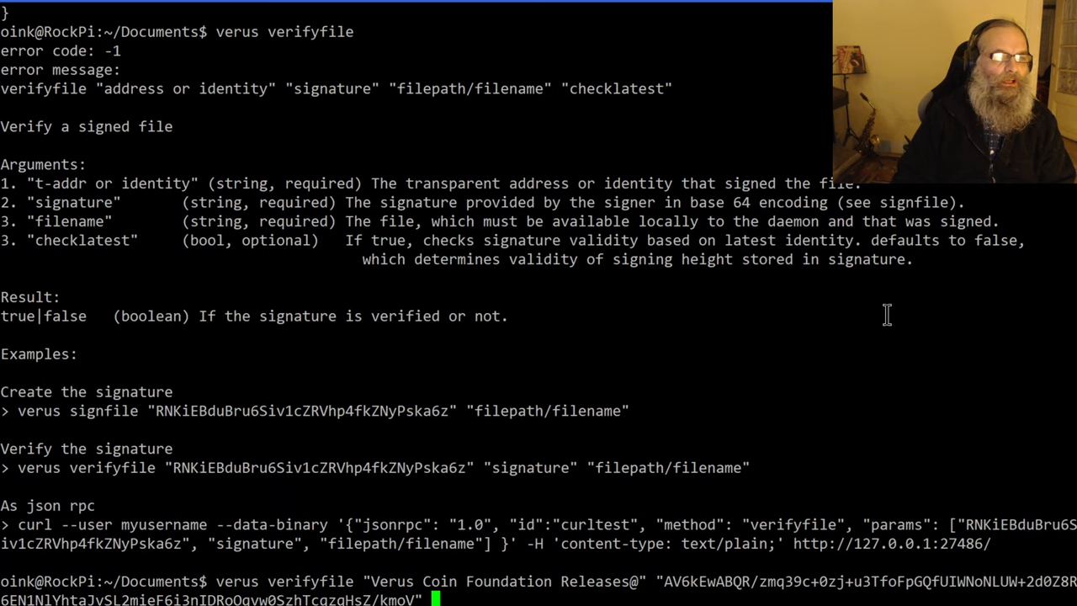
{"action": "mouse_move", "coordinate": [421, 95]}
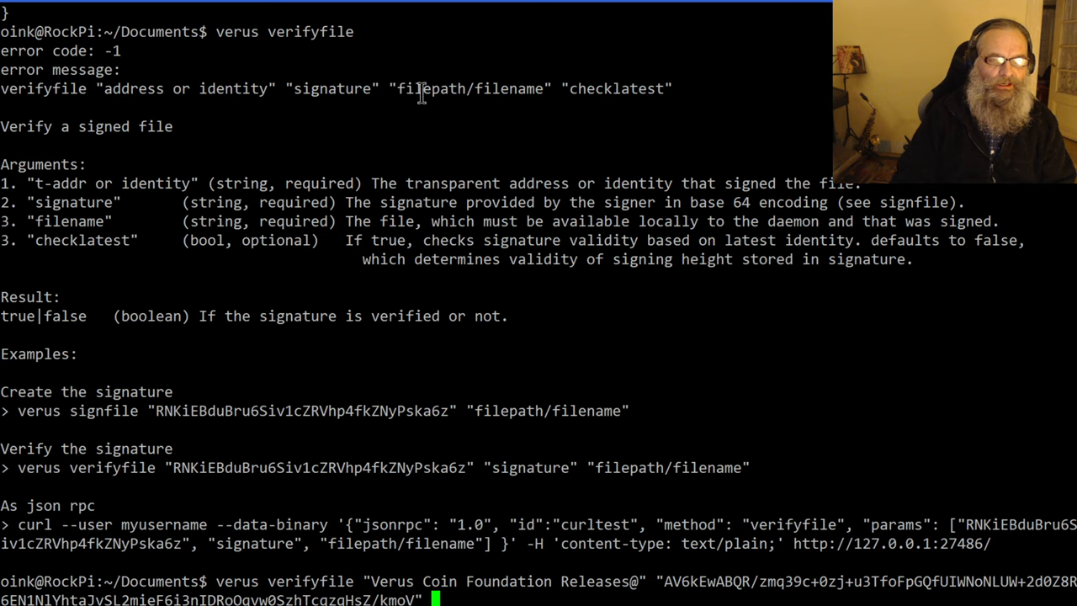
{"action": "mouse_move", "coordinate": [578, 88]}
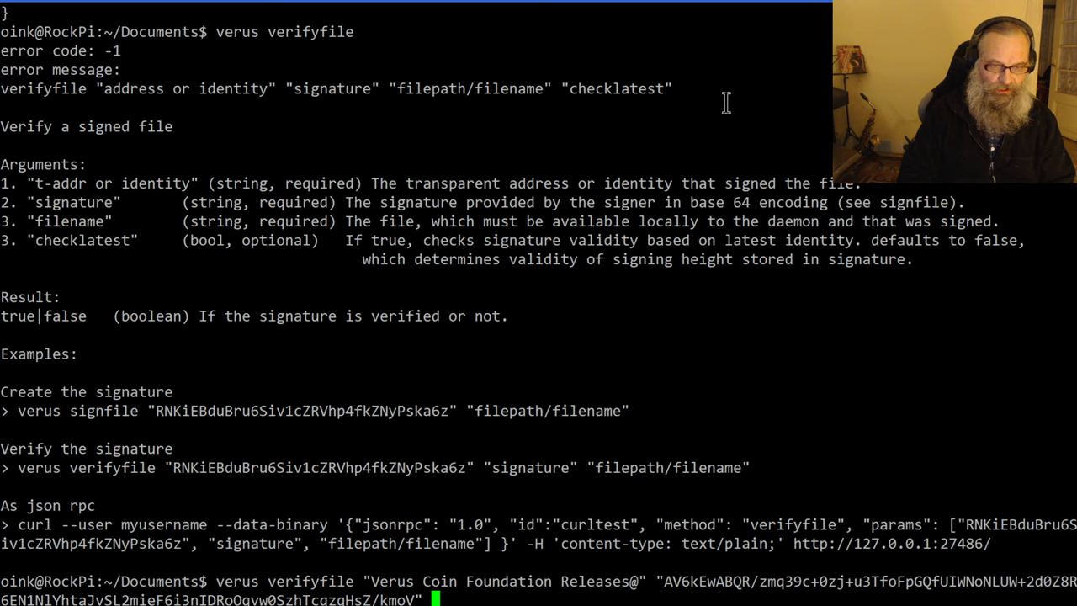
Step: Append the path /media/nvme/oink/Documents/Verus-CLI-Linux-v0.7.2-6-arm64.tar.gz as the file argument
{"action": "type", "text": "~"}
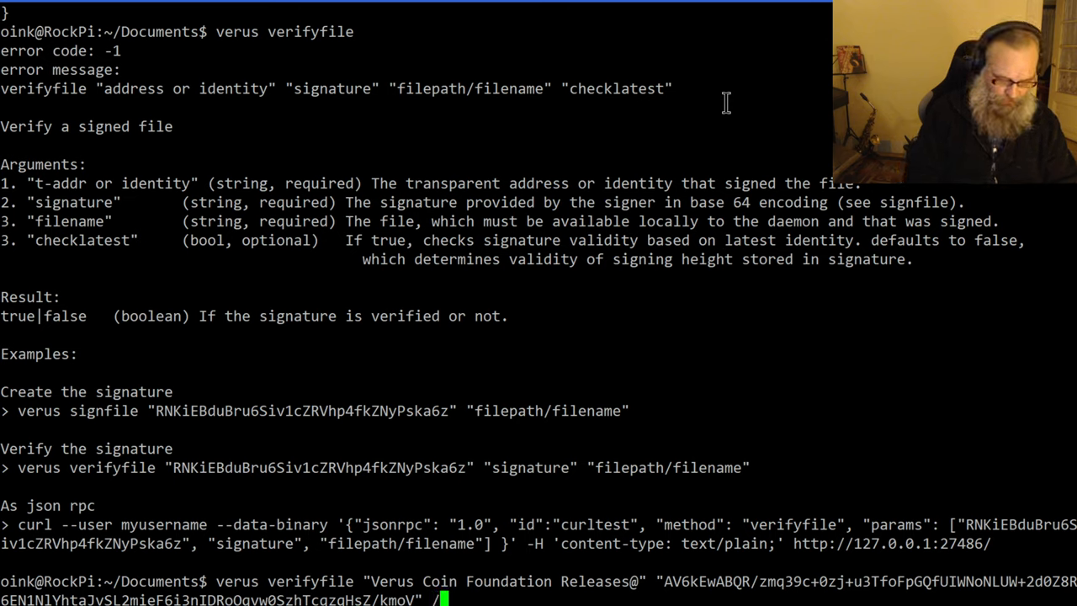
{"action": "type", "text": "media/nvme"}
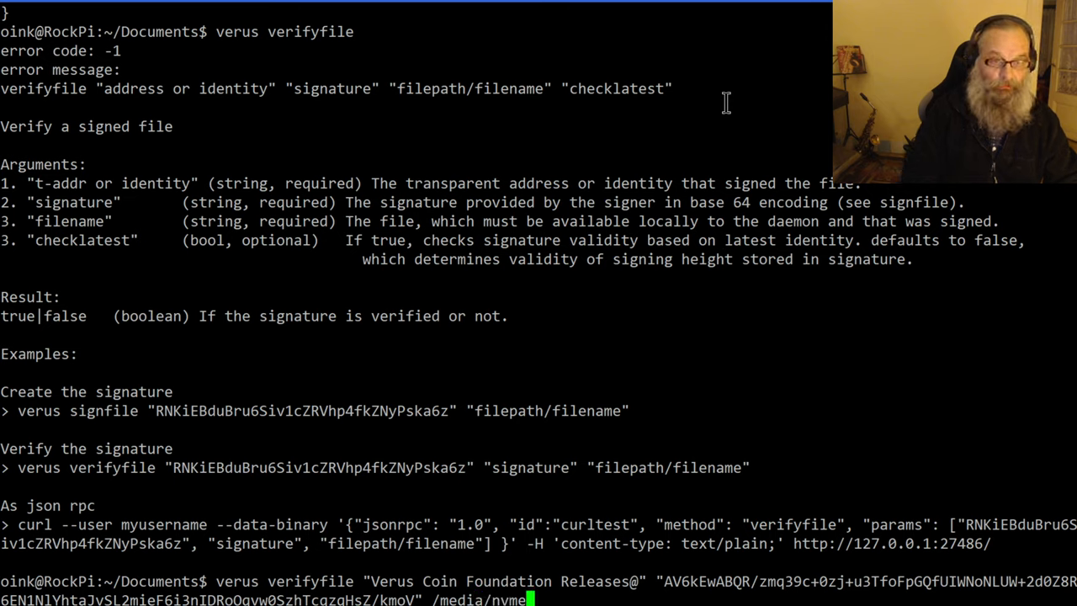
{"action": "type", "text": "oink/"}
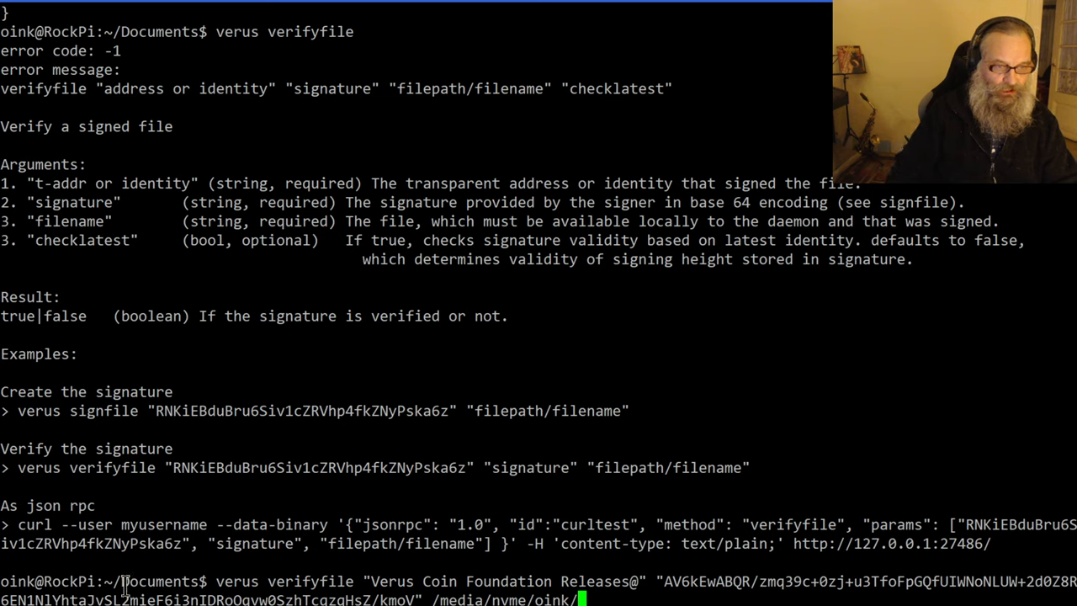
{"action": "mouse_move", "coordinate": [714, 553]}
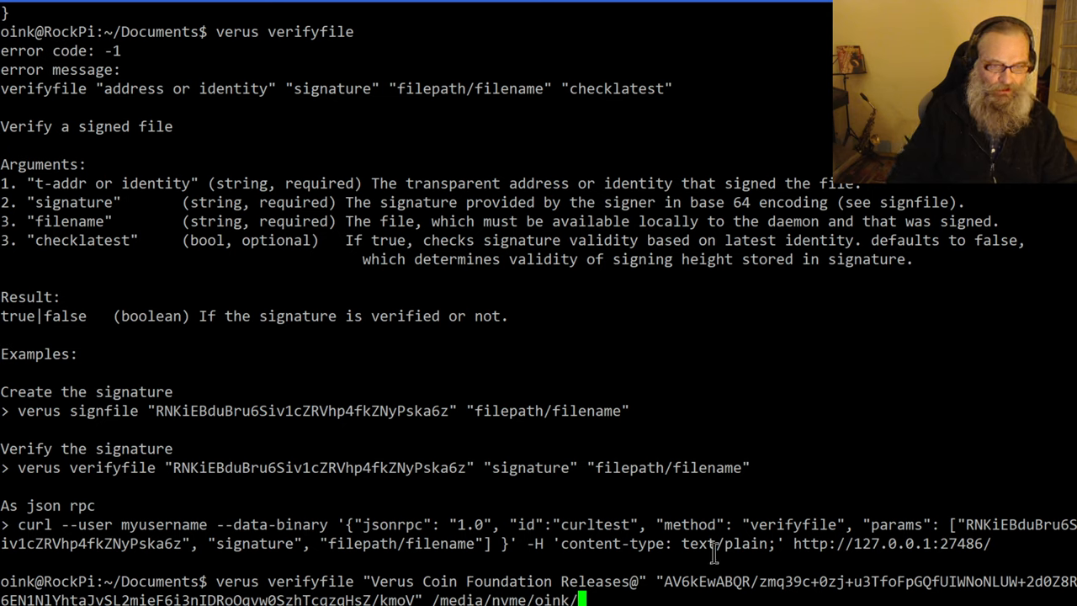
{"action": "type", "text": "Documents/"}
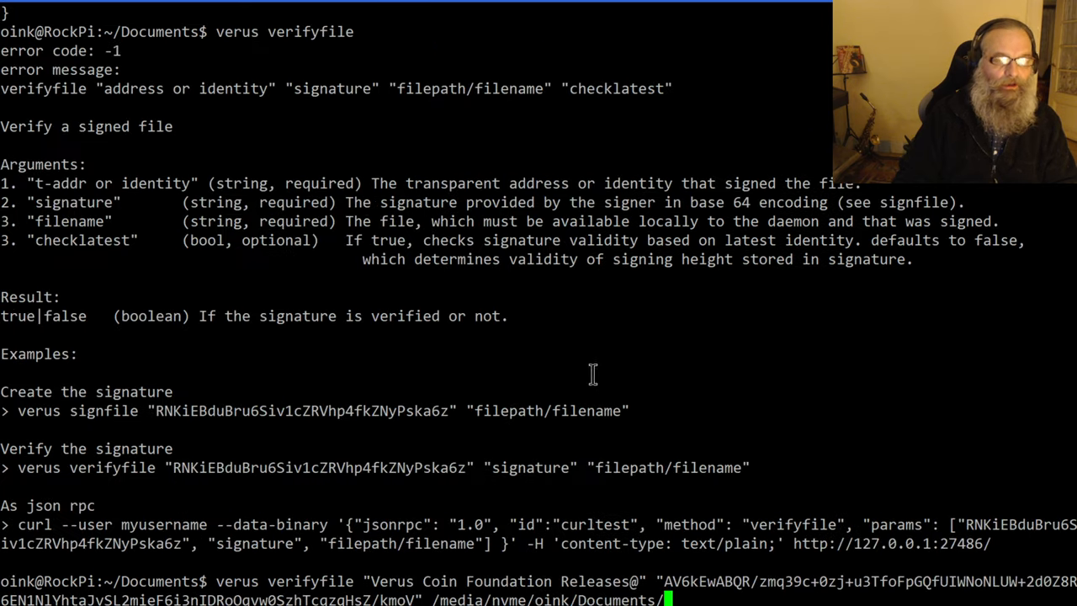
{"action": "type", "text": "Verus-CLI-Linux-v0.7.2-6-arm64.tar.gz"}
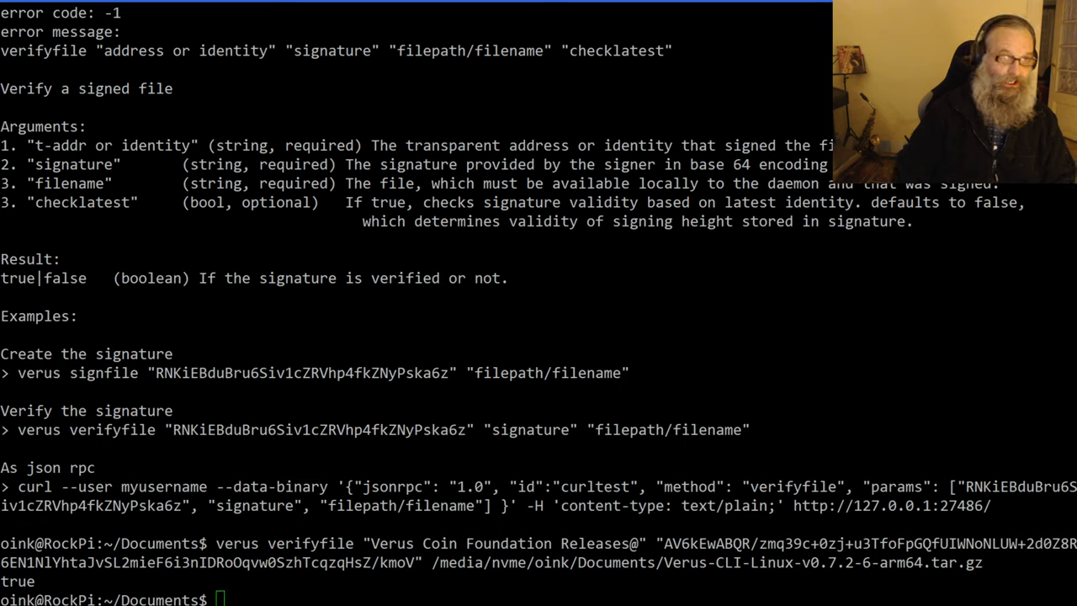
Step: Extract Verus-CLI-Linux-v0.7.2-6-arm64.tar.gz with tar -xvf, creating the verus-cli folder
{"action": "type", "text": "tar -xvf Verus-CLI-Linux-v0.7.2-6-arm64.tar.gz"}
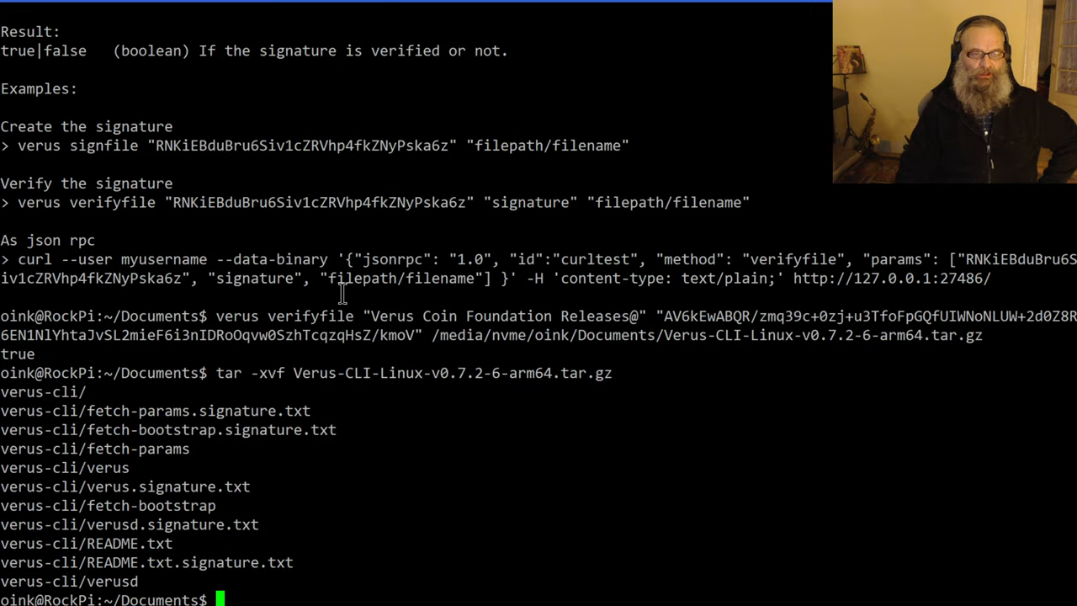
{"action": "mouse_move", "coordinate": [8, 395]}
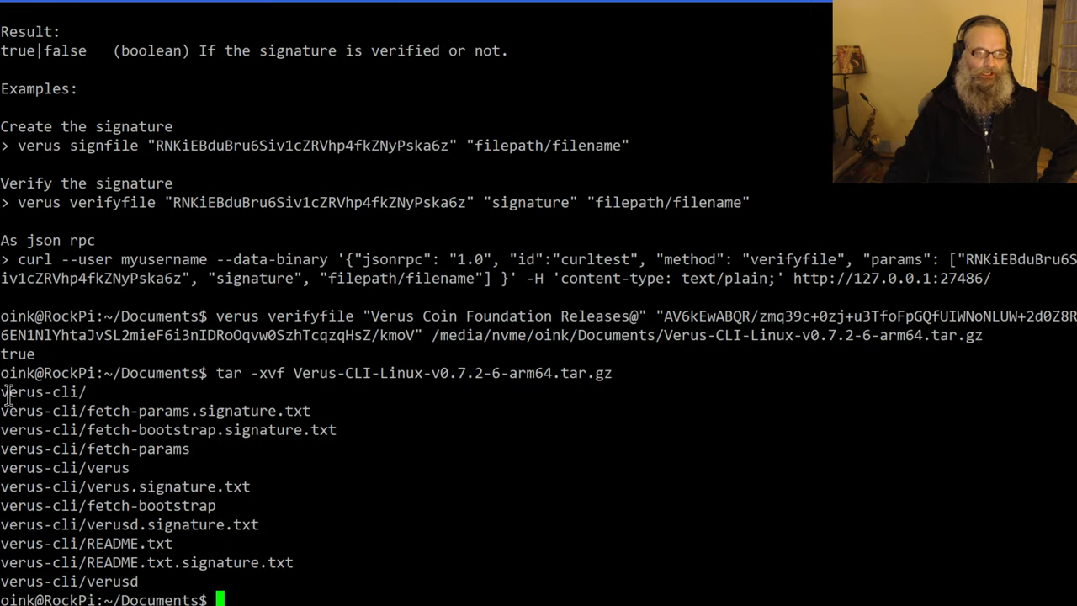